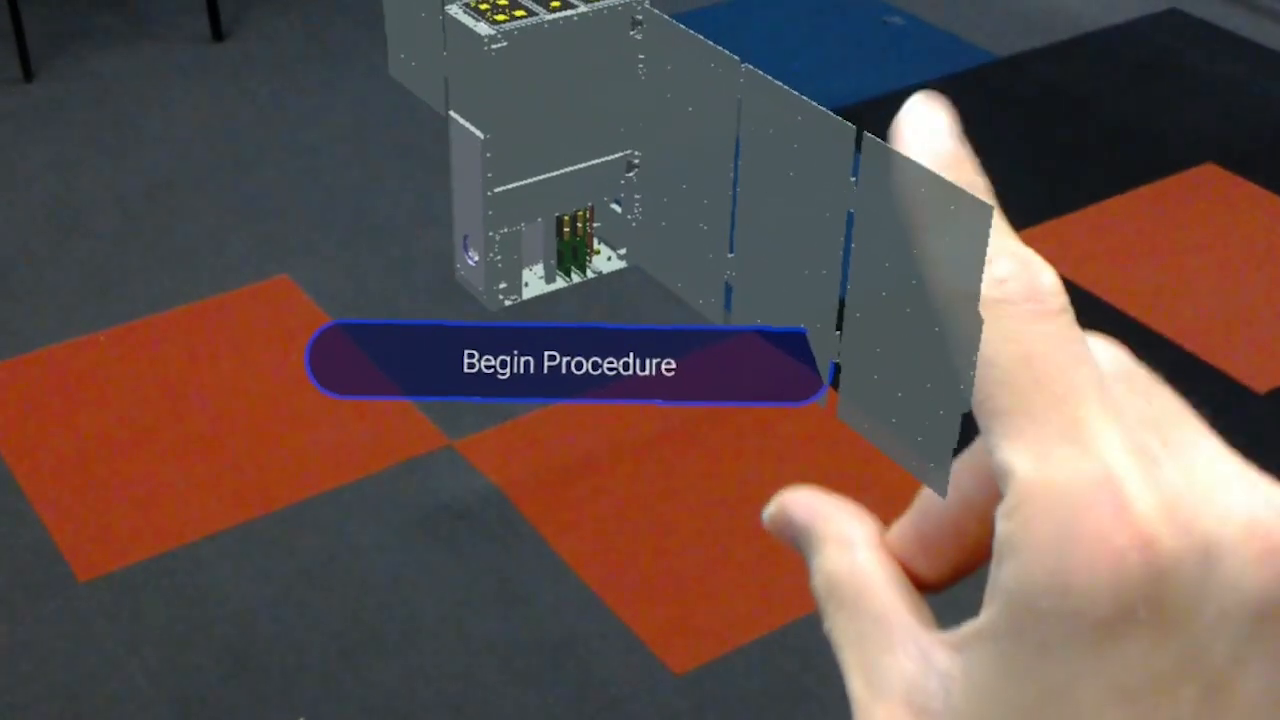
# Step: Begin the CAL procedure so step 1 of 15, mating P5 to J5, overlays the hardware
pyautogui.click(566, 365)
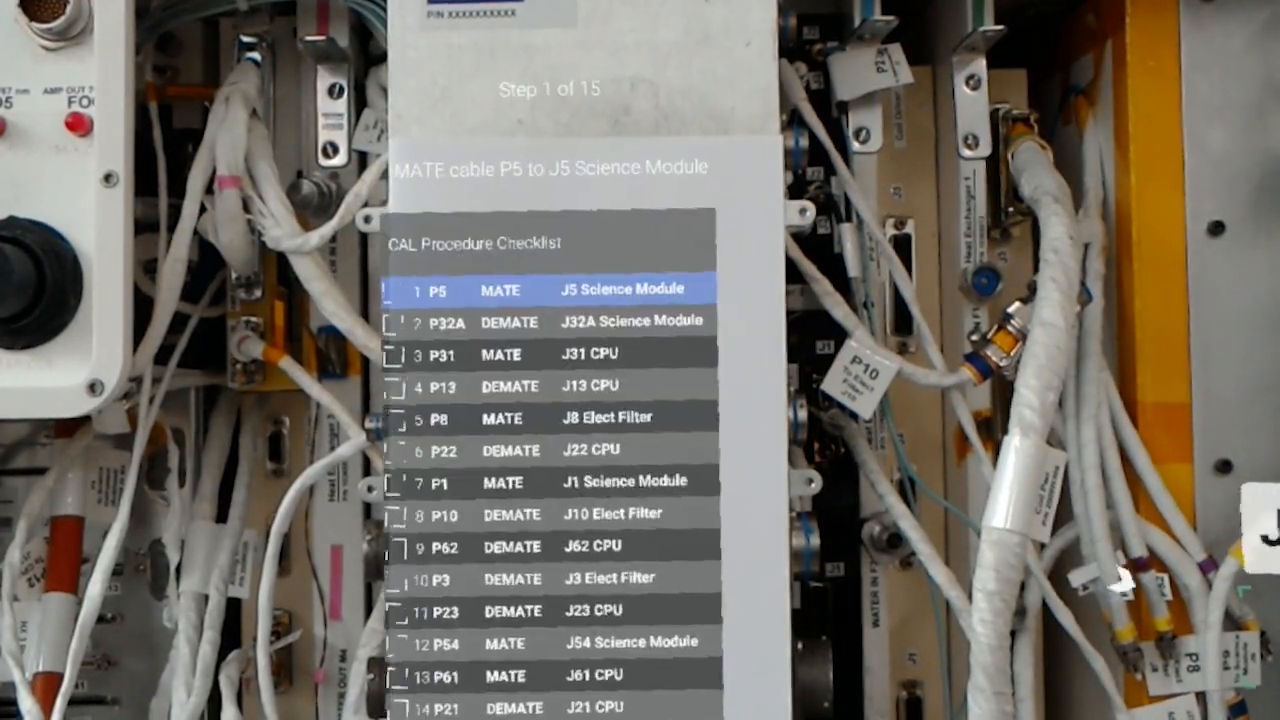